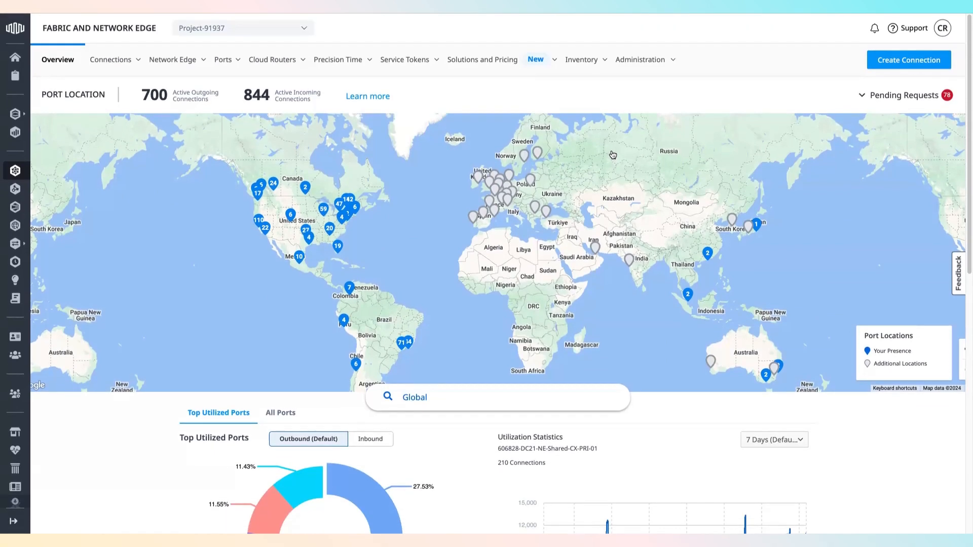
Step: Launch the Pricing Calculator from the Solutions and Pricing menu, showing the empty Cloud Routers form
{"action": "left_click", "coordinate": [482, 60]}
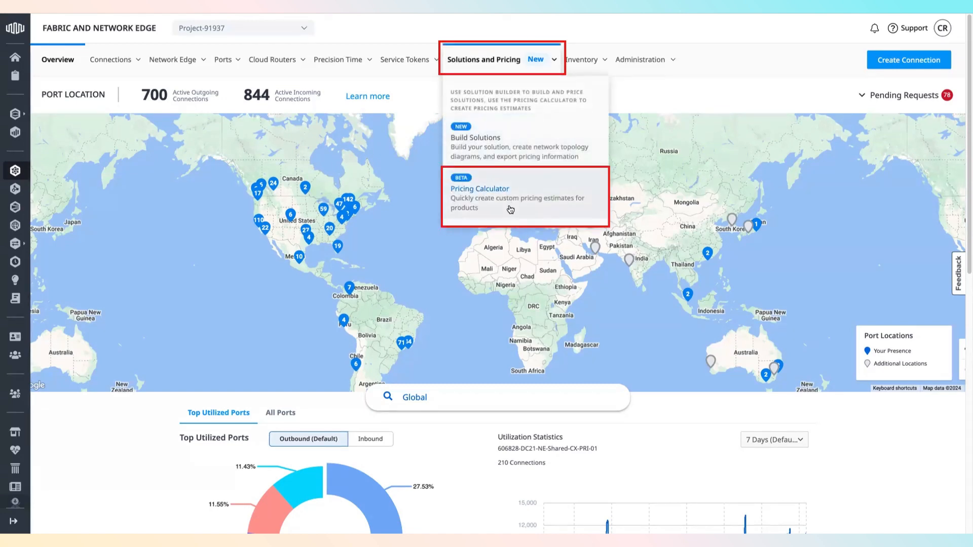
{"action": "left_click", "coordinate": [478, 188]}
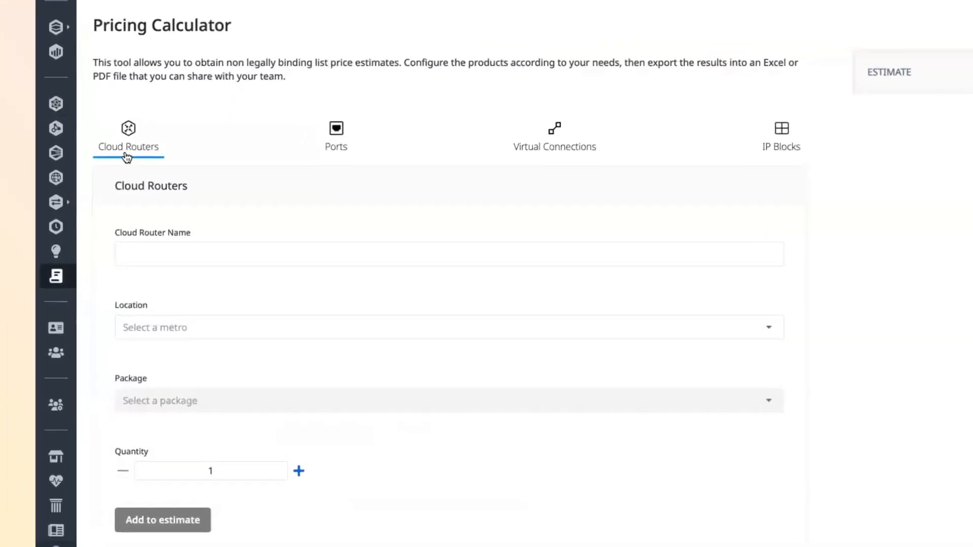